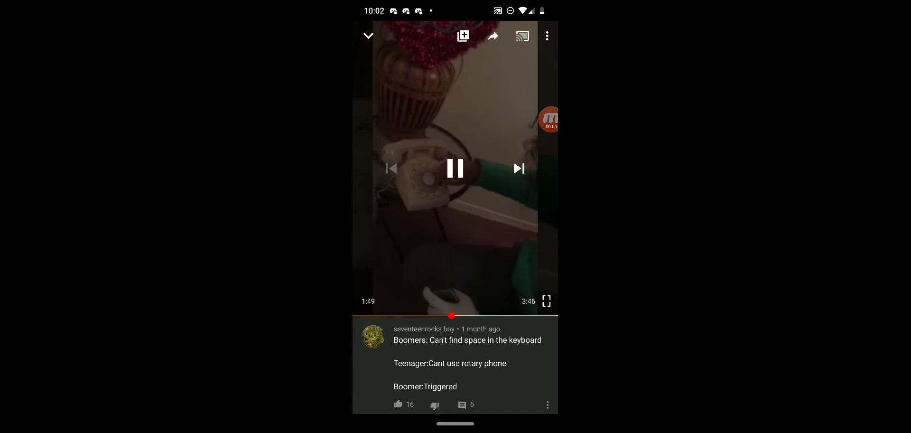
Leave the rotary phone video and switch to the Phone dialer card in recent apps
left_click(545, 301)
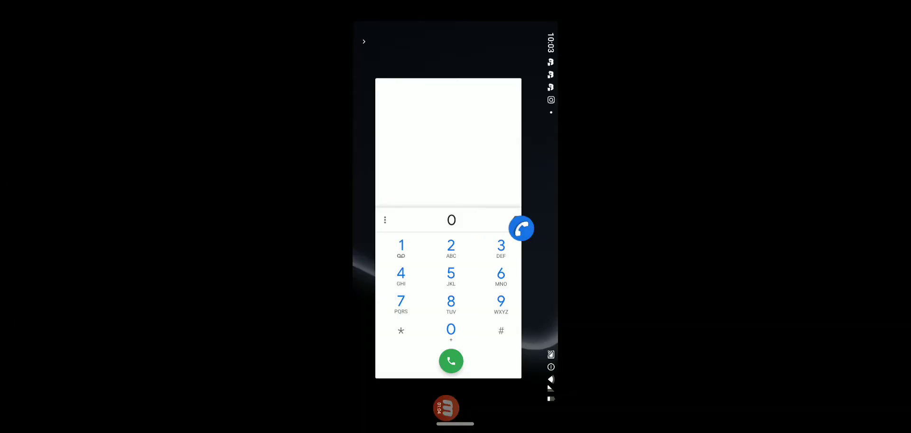
left_click(501, 246)
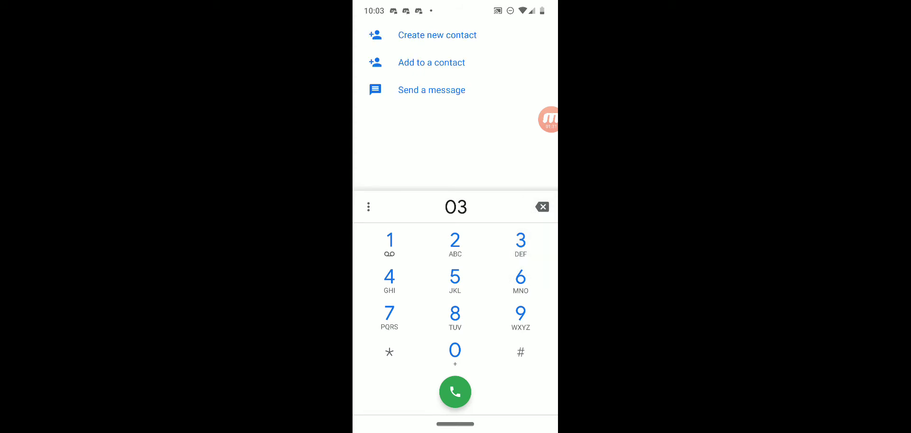
left_click(431, 62)
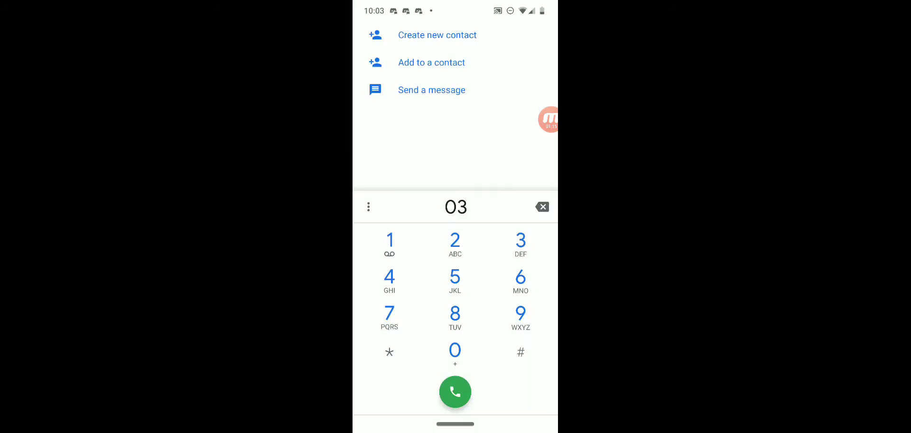
left_click(390, 313)
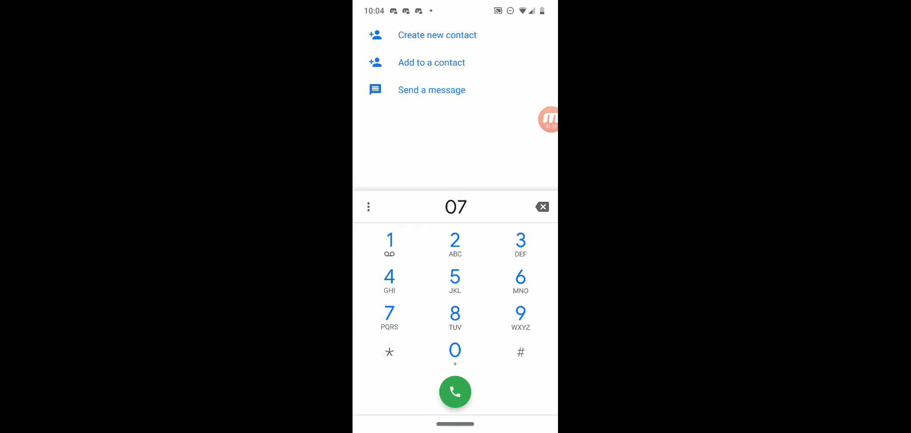
left_click(521, 279)
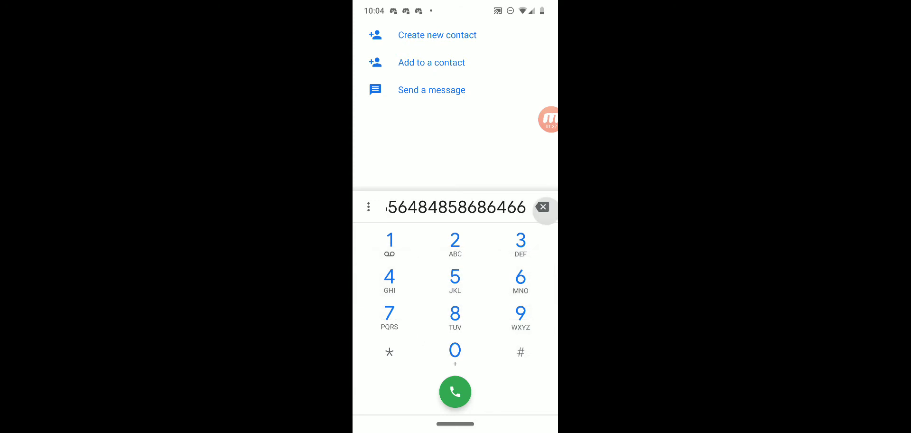
left_click(541, 207)
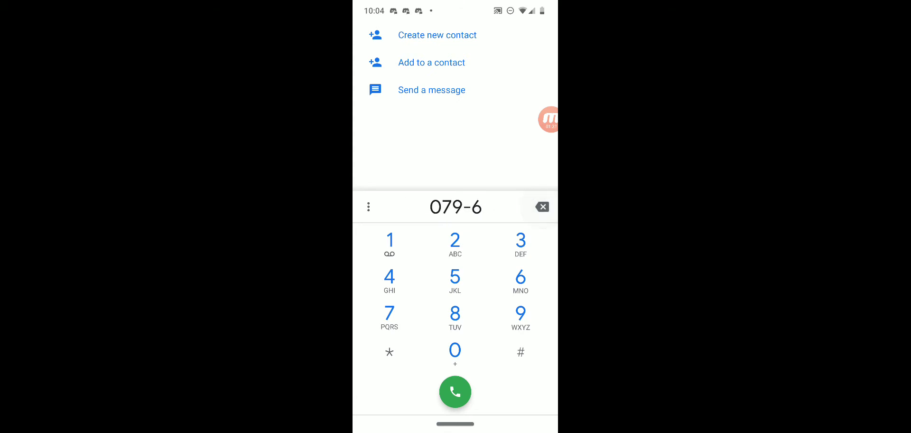
left_click(521, 240)
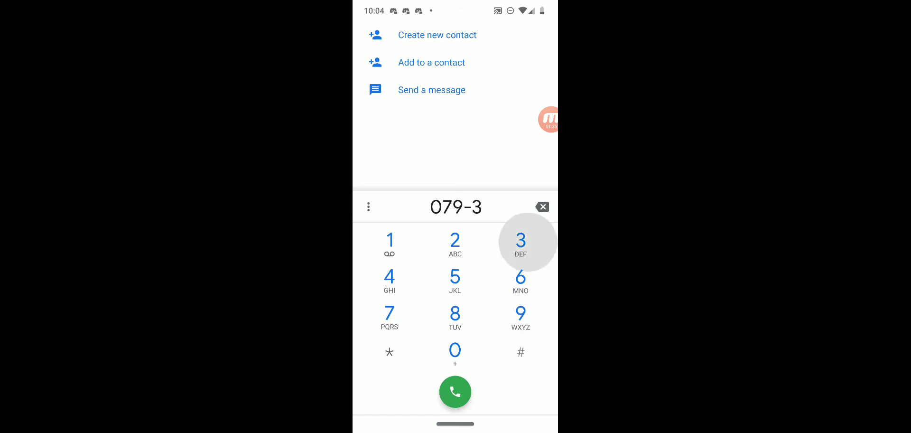
left_click(455, 277)
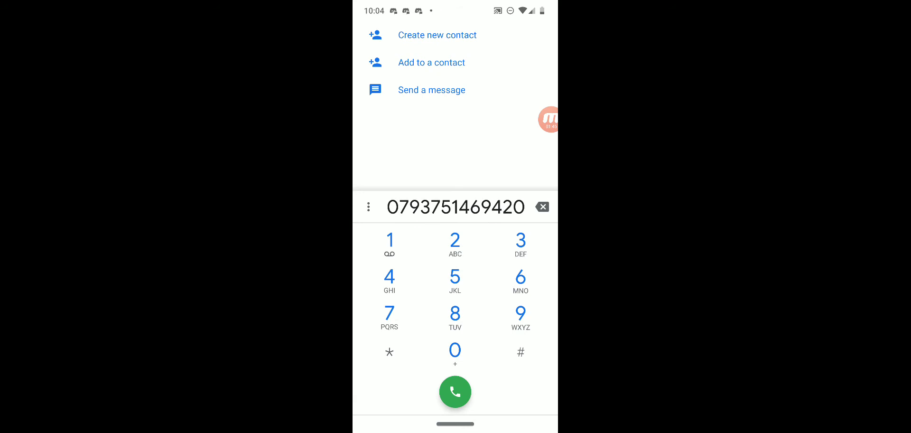
left_click(455, 391)
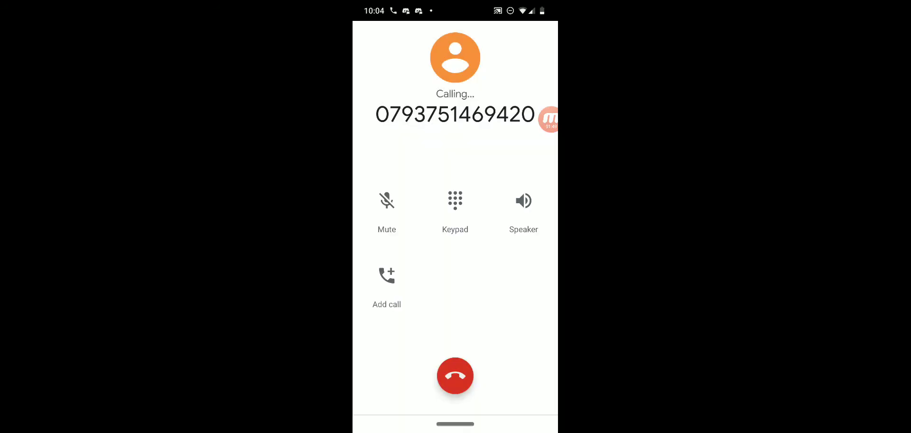
left_click(455, 376)
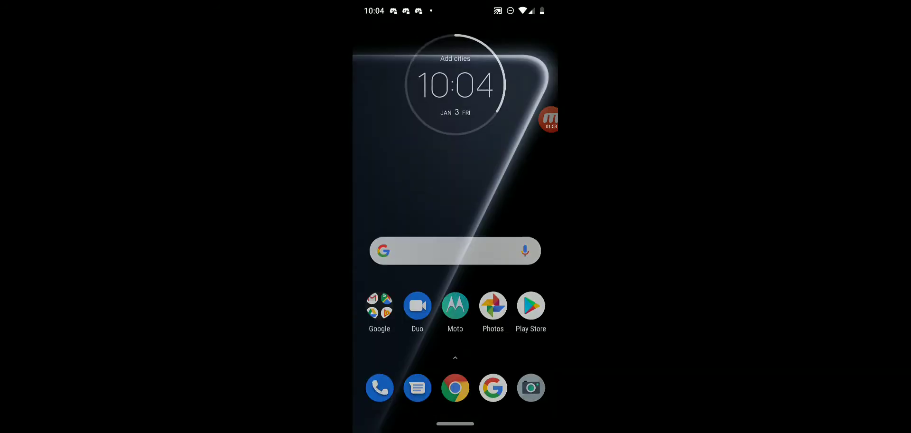
Launch YouTube from the app drawer and scroll down its home feed
left_click(379, 388)
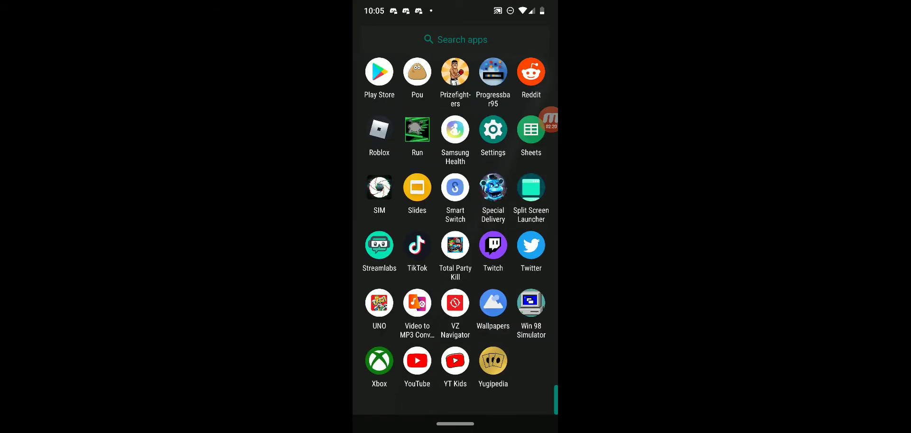
left_click(416, 360)
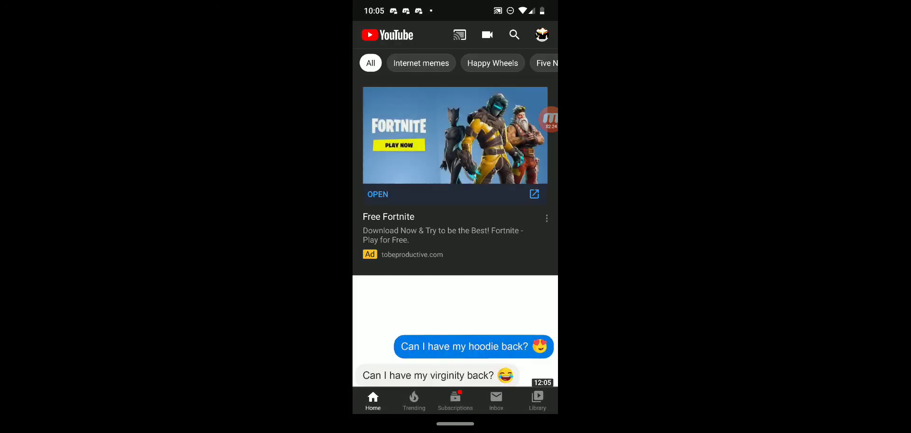
scroll("down", 3)
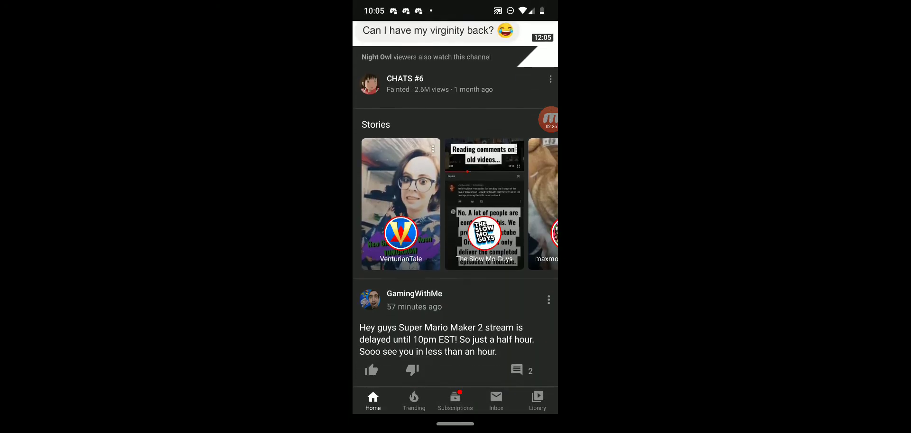